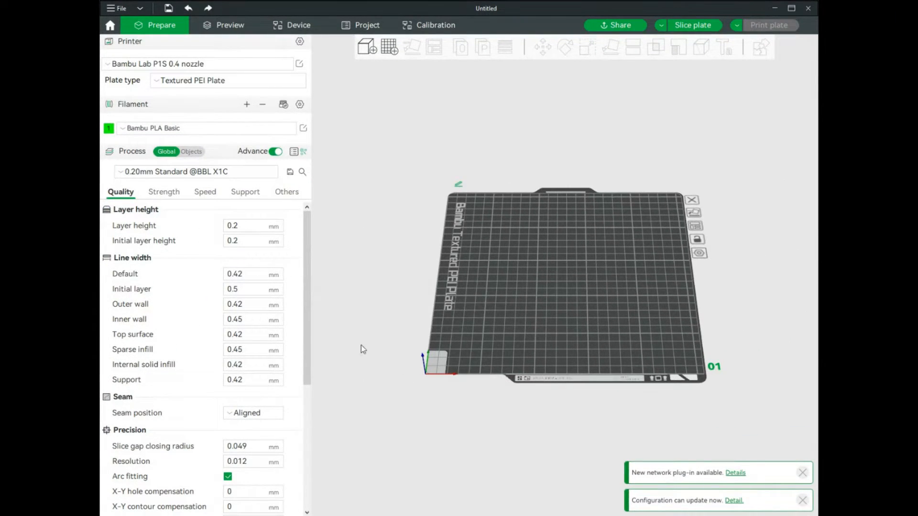
{"action": "mouse_move", "coordinate": [373, 166]}
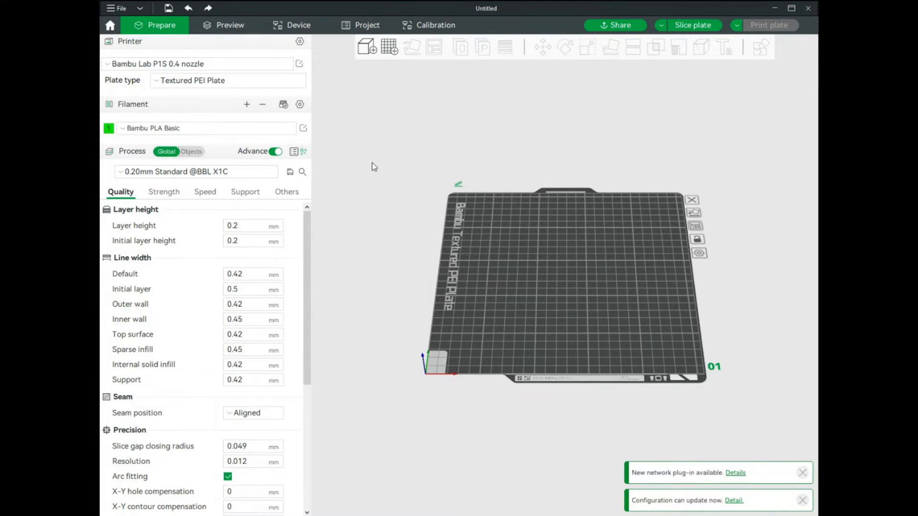
{"action": "mouse_move", "coordinate": [377, 137]}
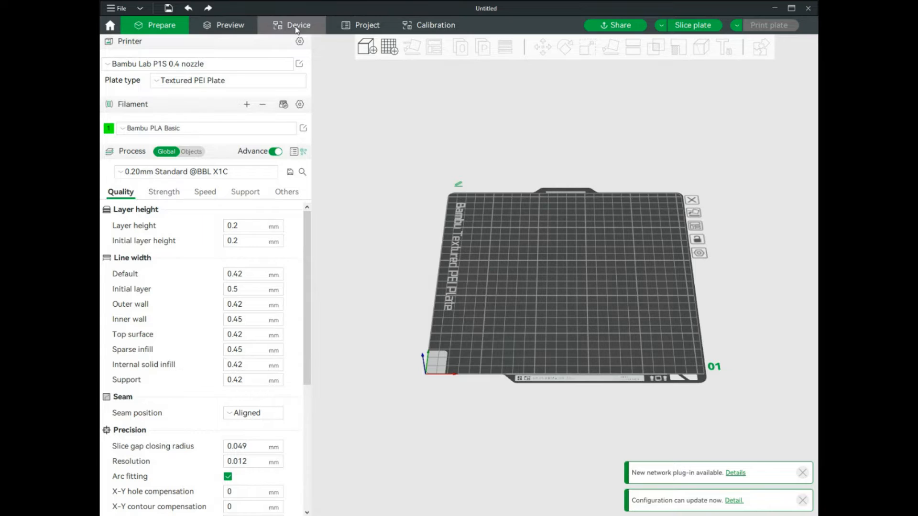
{"action": "mouse_move", "coordinate": [230, 24]}
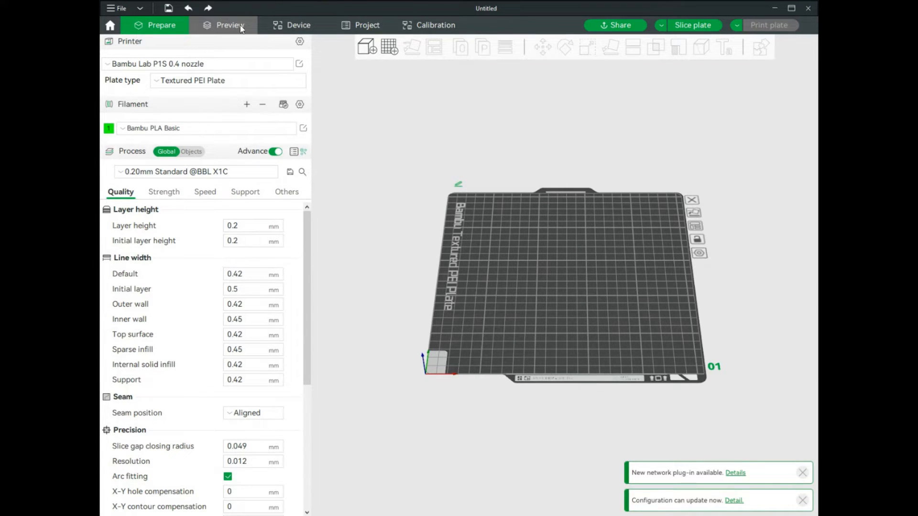
{"action": "mouse_move", "coordinate": [222, 24]}
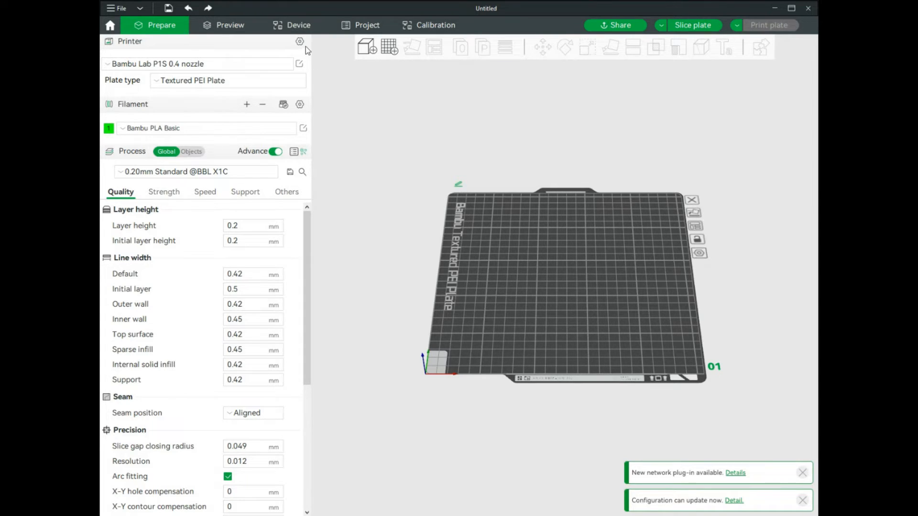
View the printer's live status and firmware version, then browse its MicroSD Card timelapse videos
{"action": "left_click", "coordinate": [291, 25]}
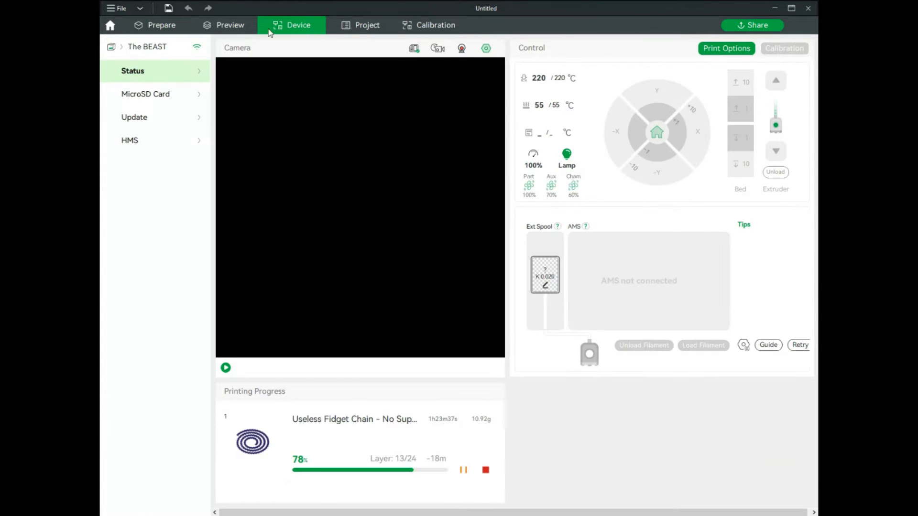
{"action": "mouse_move", "coordinate": [634, 46]}
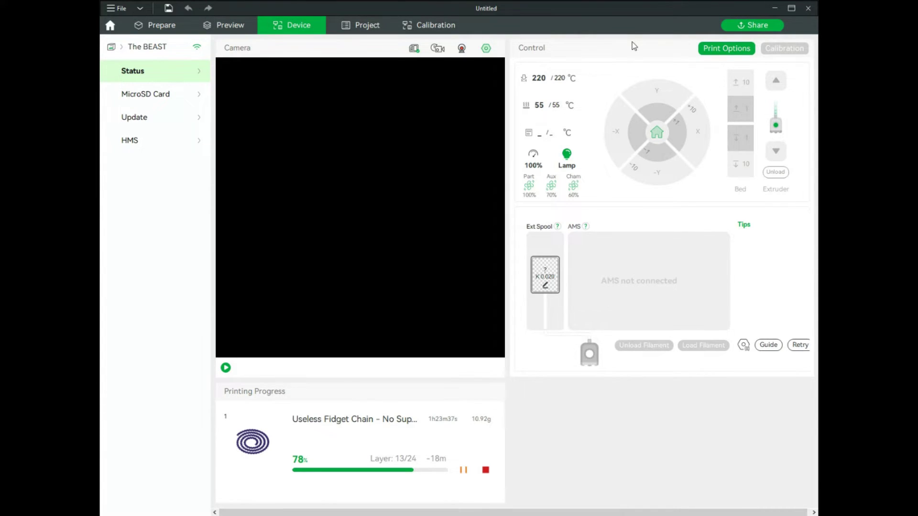
{"action": "mouse_move", "coordinate": [134, 117]}
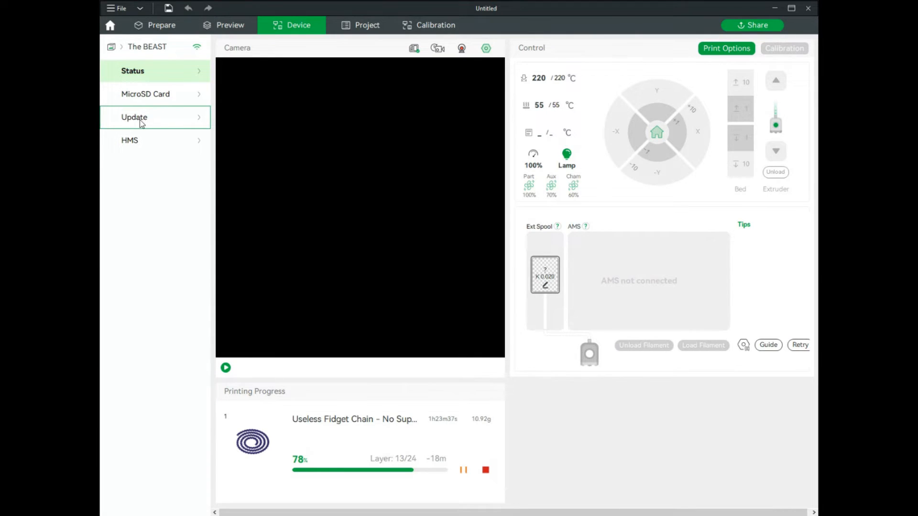
{"action": "left_click", "coordinate": [134, 117]}
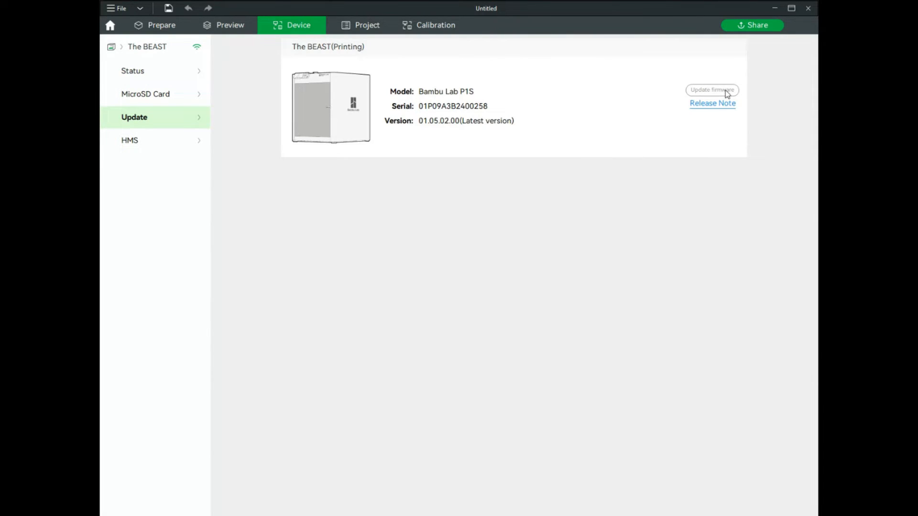
{"action": "mouse_move", "coordinate": [151, 112]}
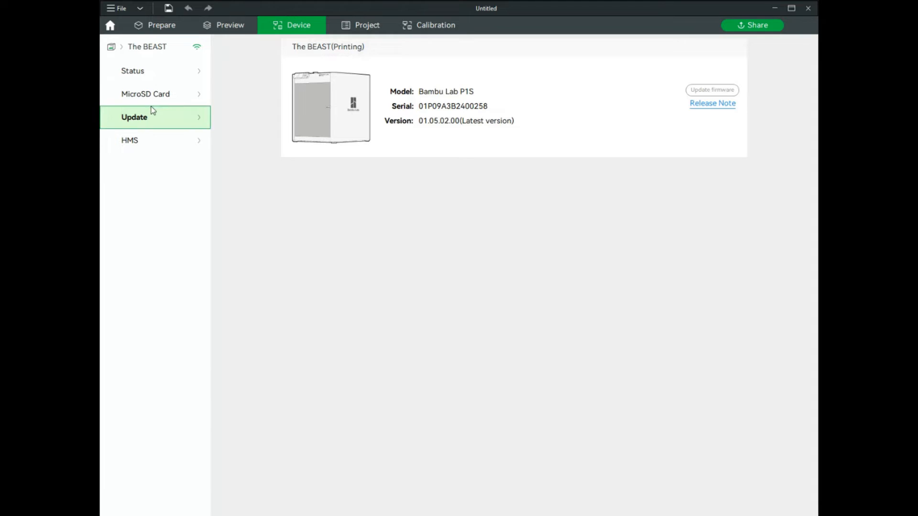
{"action": "left_click", "coordinate": [146, 93]}
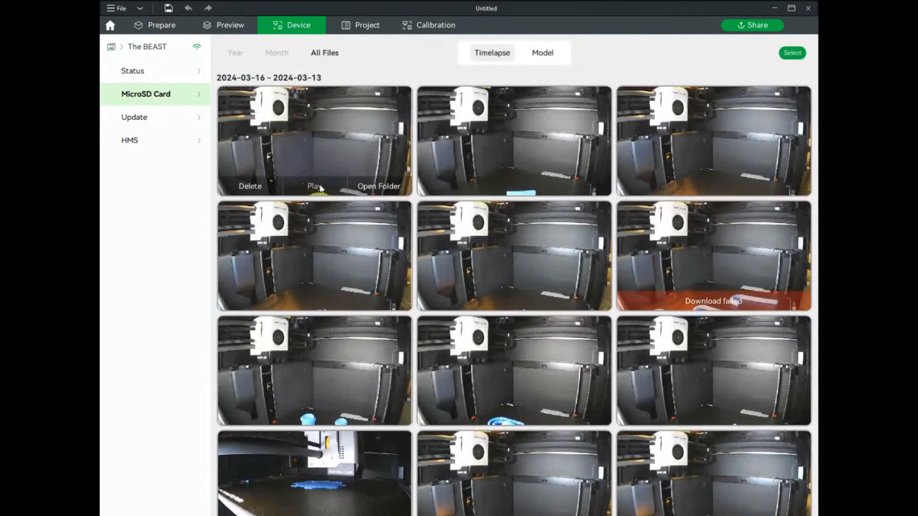
{"action": "mouse_move", "coordinate": [500, 154]}
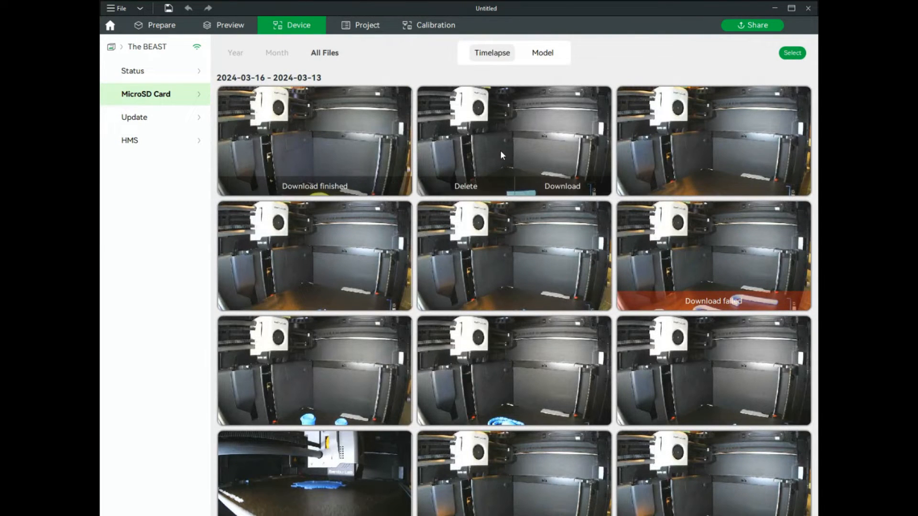
{"action": "mouse_move", "coordinate": [411, 144]}
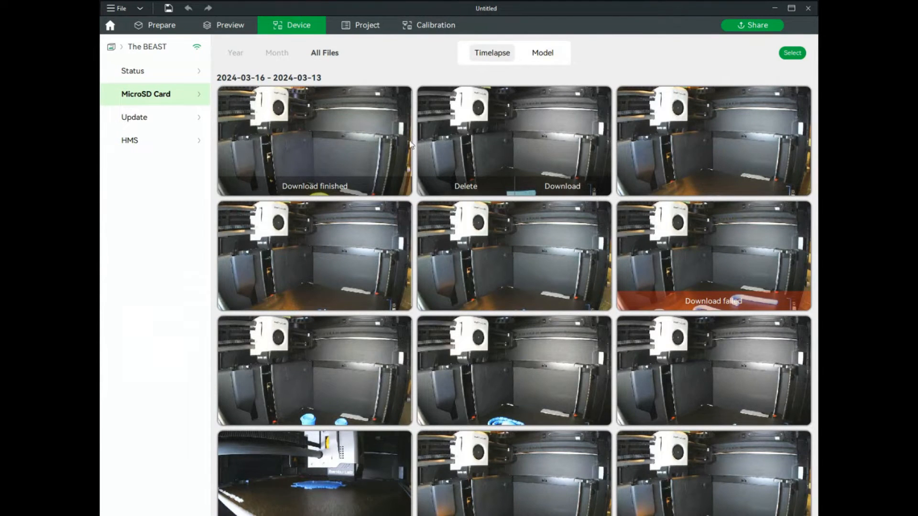
{"action": "scroll", "scroll_direction": "down", "scroll_amount": 3}
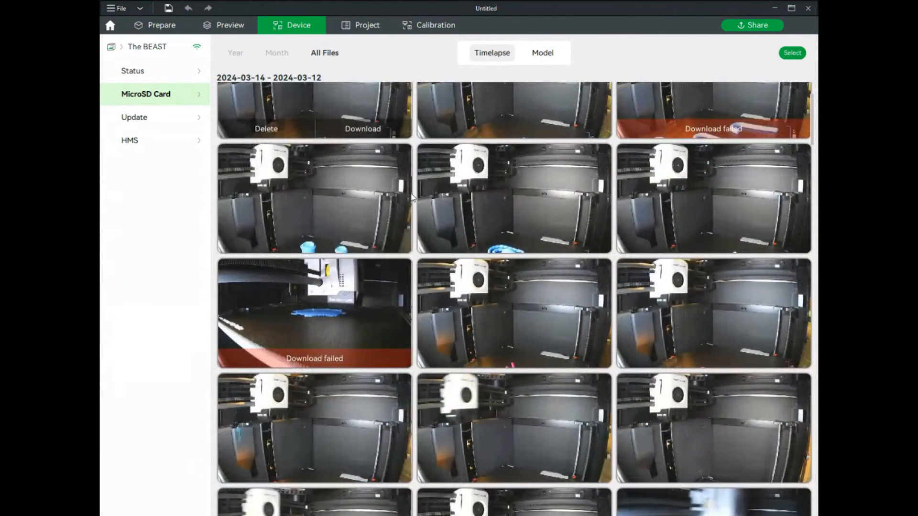
{"action": "scroll", "scroll_direction": "up", "scroll_amount": 3}
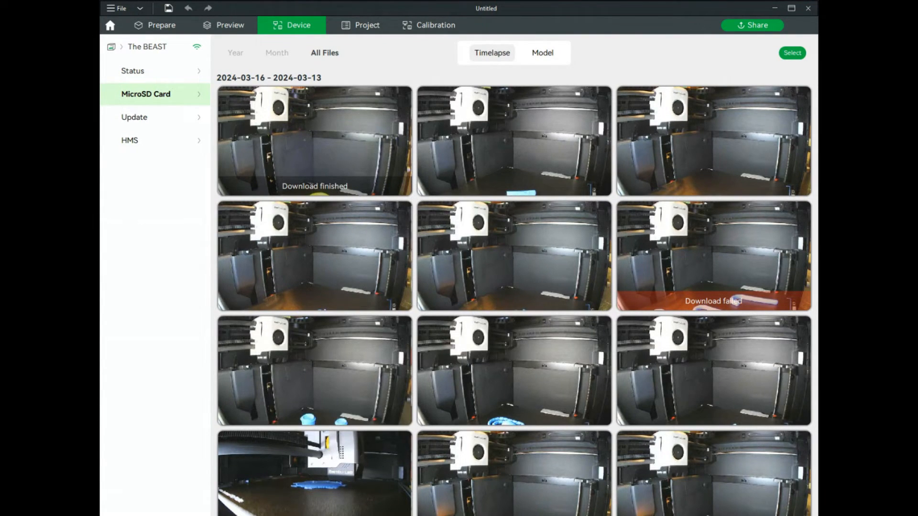
{"action": "mouse_move", "coordinate": [490, 316]}
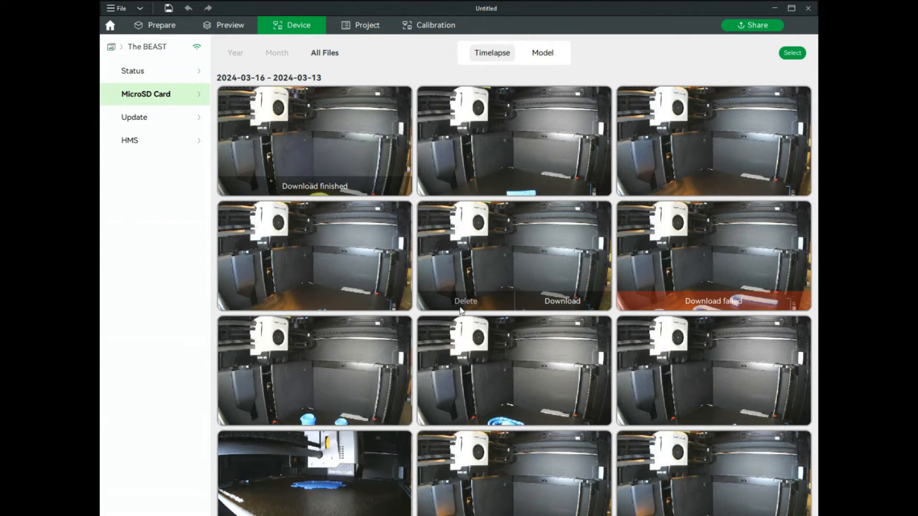
{"action": "scroll", "scroll_direction": "down", "scroll_amount": 3}
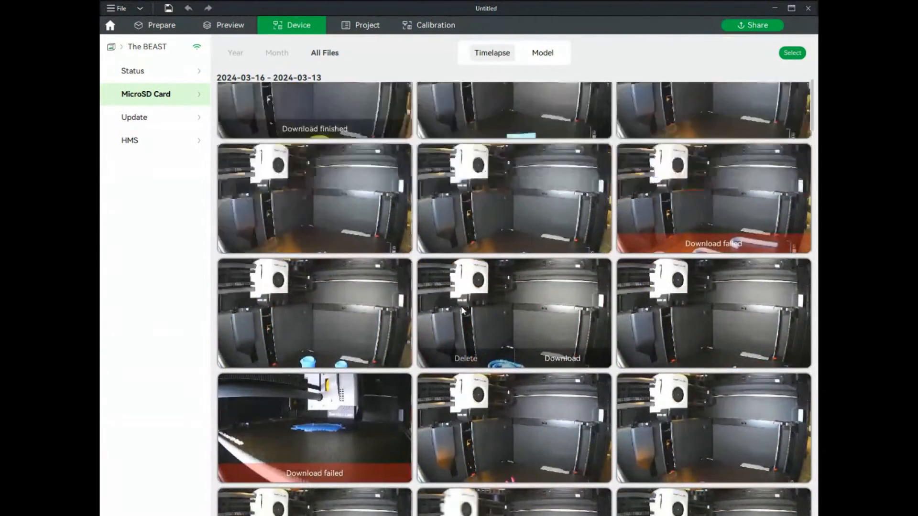
{"action": "scroll", "scroll_direction": "up", "scroll_amount": 3}
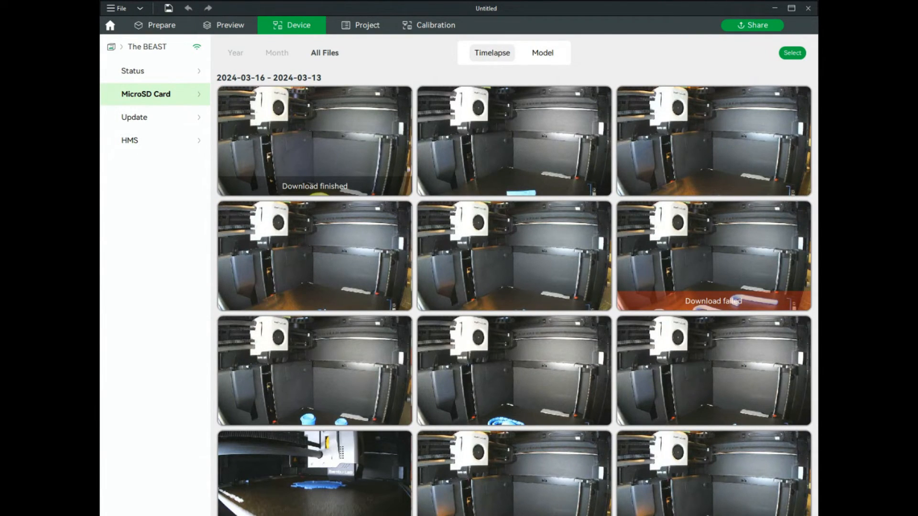
{"action": "mouse_move", "coordinate": [216, 501]}
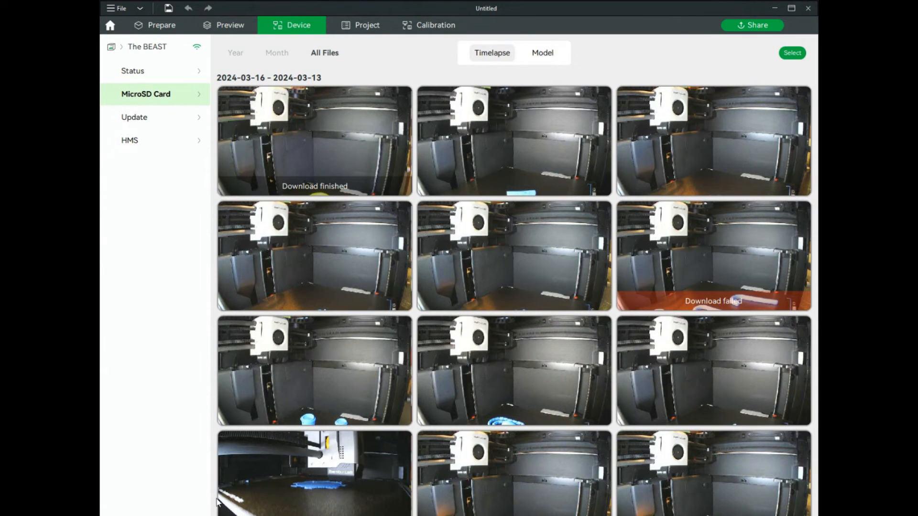
{"action": "mouse_move", "coordinate": [297, 379]}
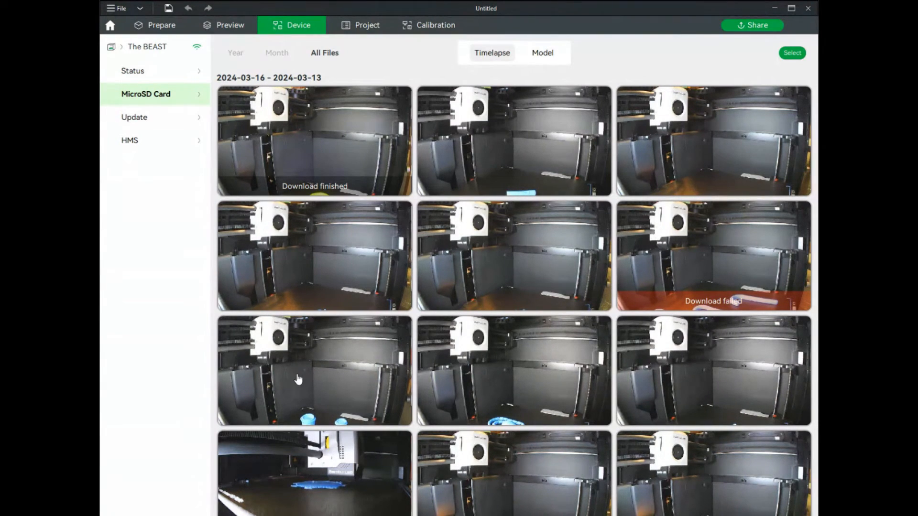
{"action": "mouse_move", "coordinate": [296, 390]}
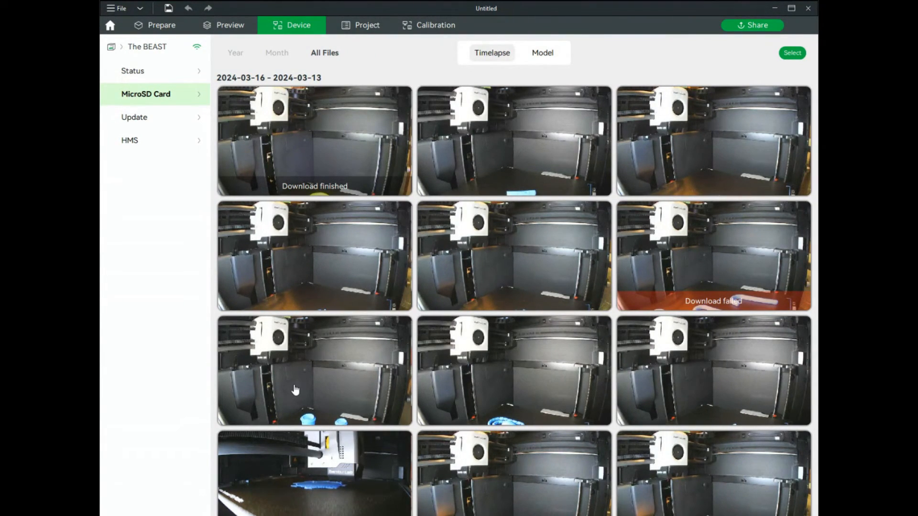